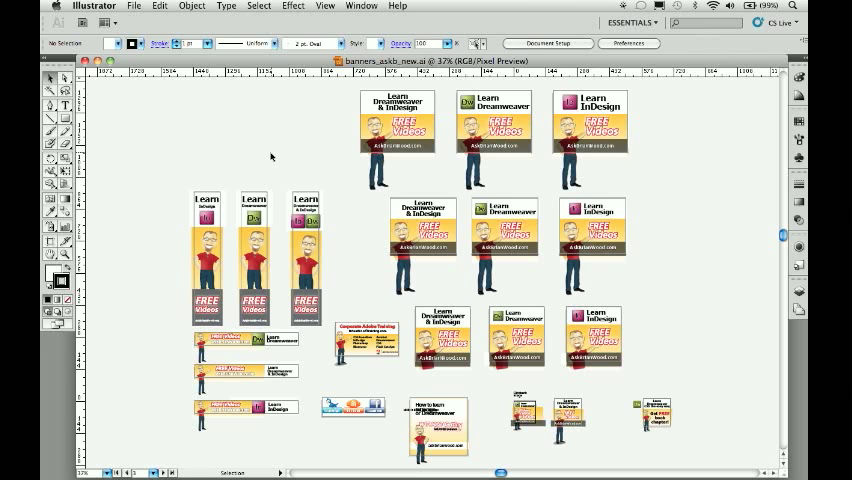
mouse_move(278, 160)
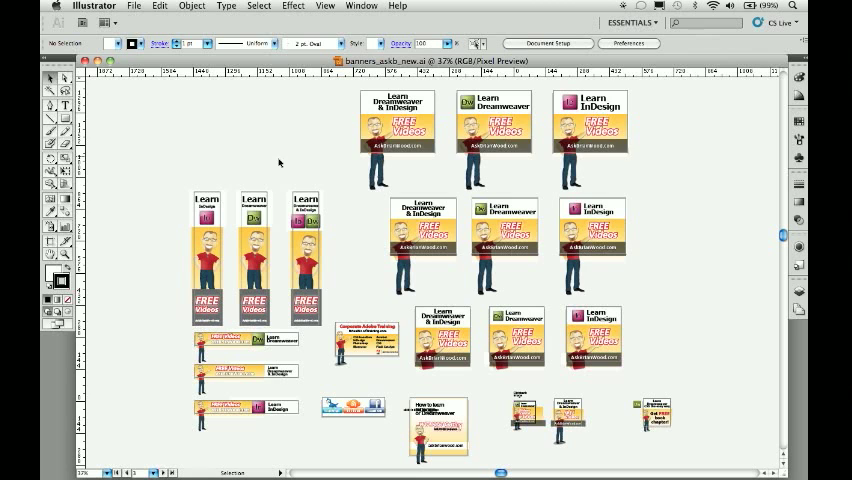
mouse_move(580, 228)
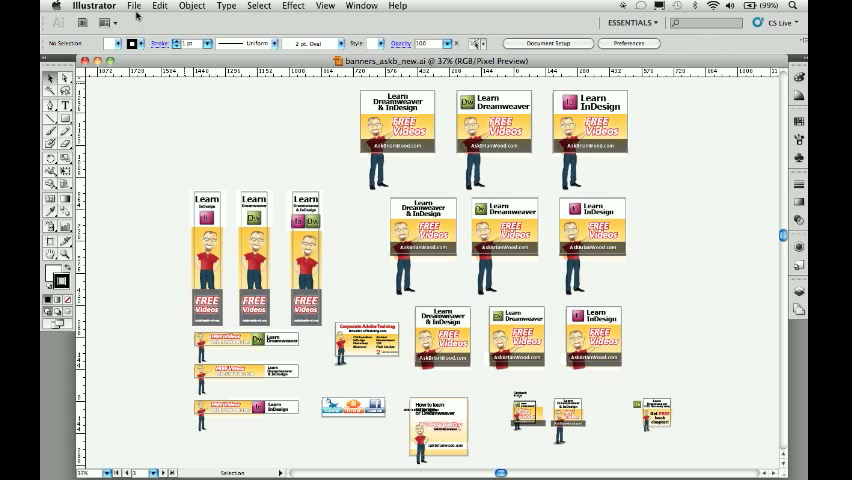
Save As the banner document into the files folder in Adobe Illustrator (ai) format.
click(133, 6)
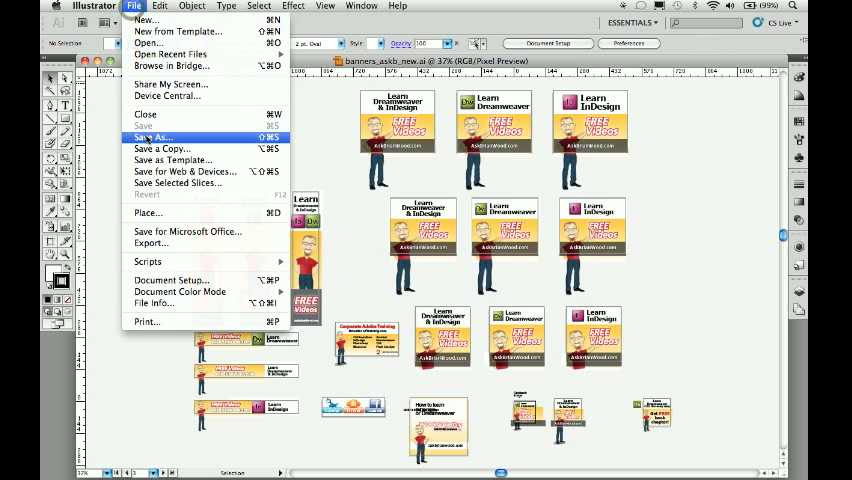
click(160, 137)
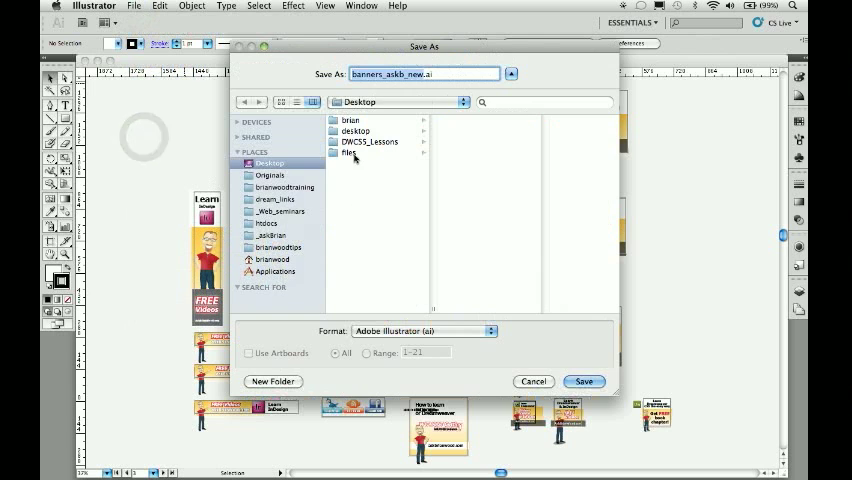
click(352, 153)
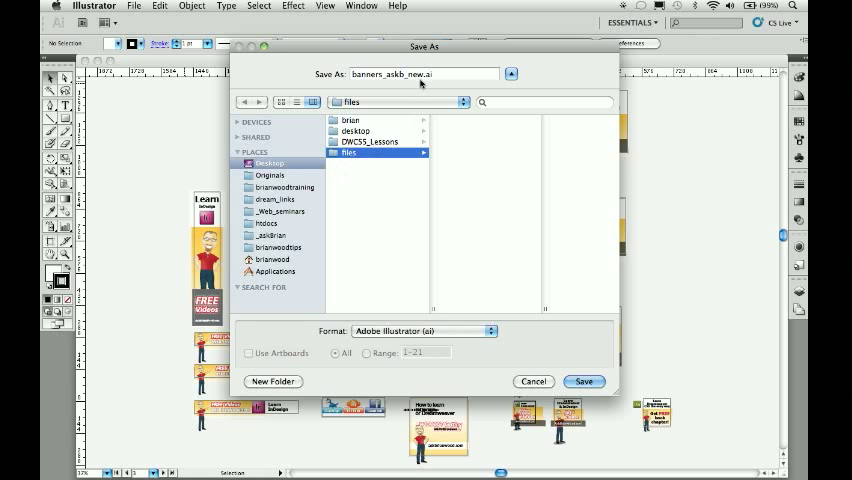
click(425, 330)
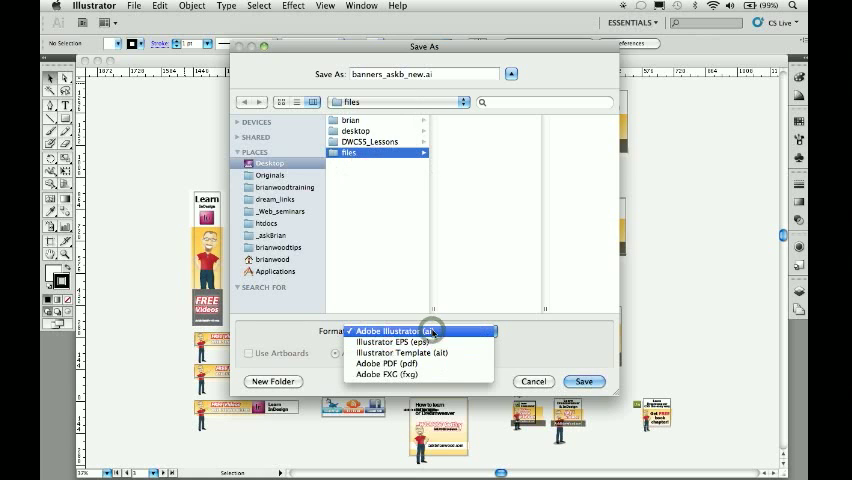
click(584, 381)
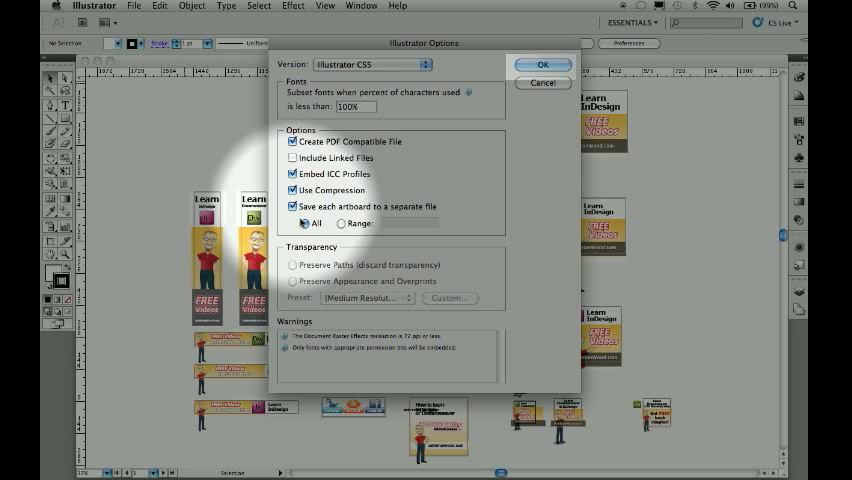
Enable saving each artboard to a separate file with All artboards selected.
click(343, 223)
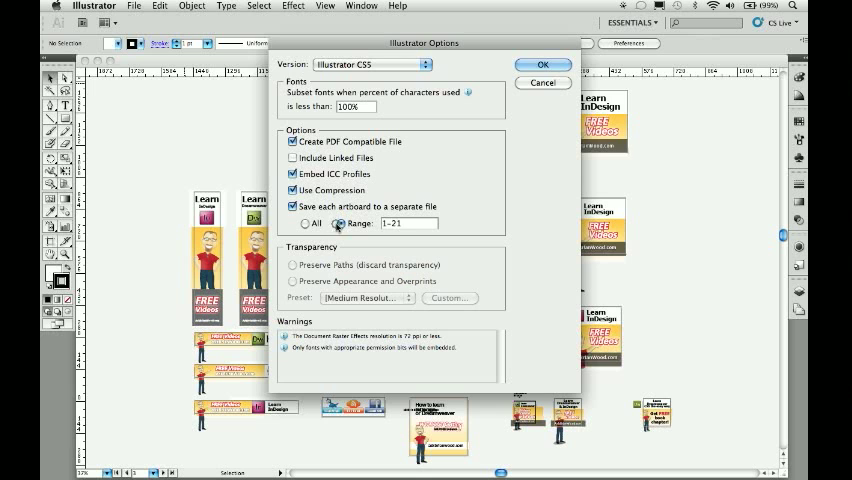
click(307, 223)
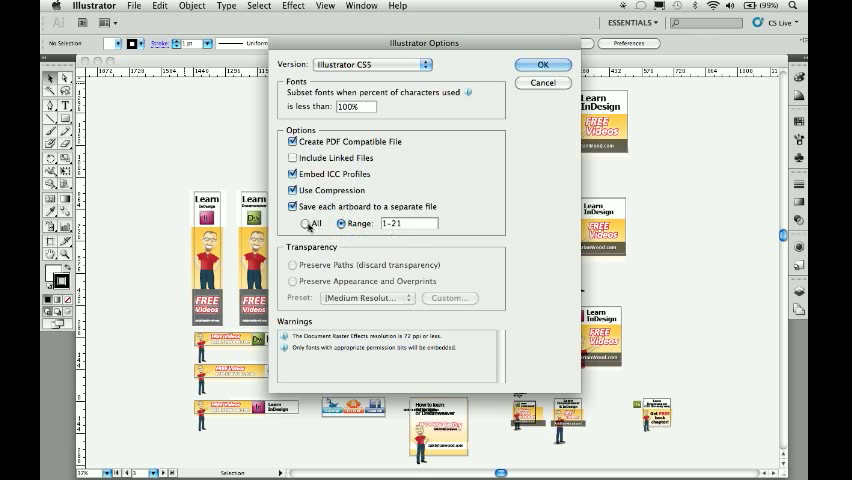
click(542, 64)
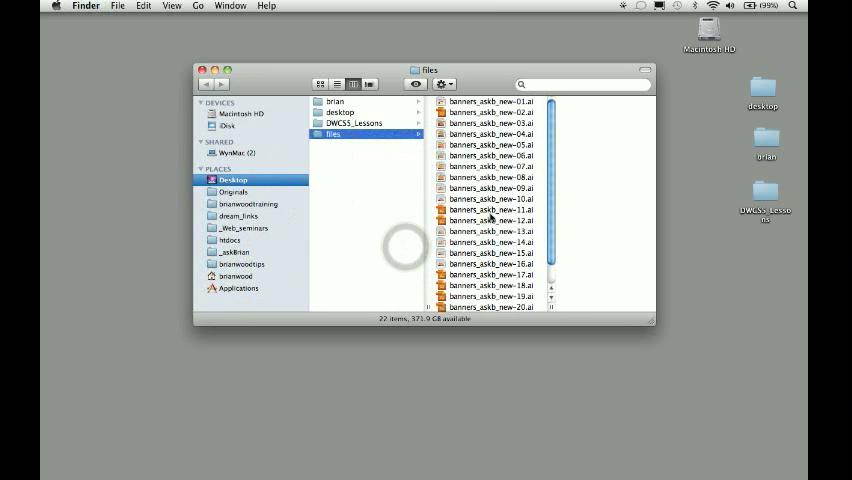
Scroll the files folder to see numbered banner files up to 21 and banners_askb_new.ai.
scroll(down, 3)
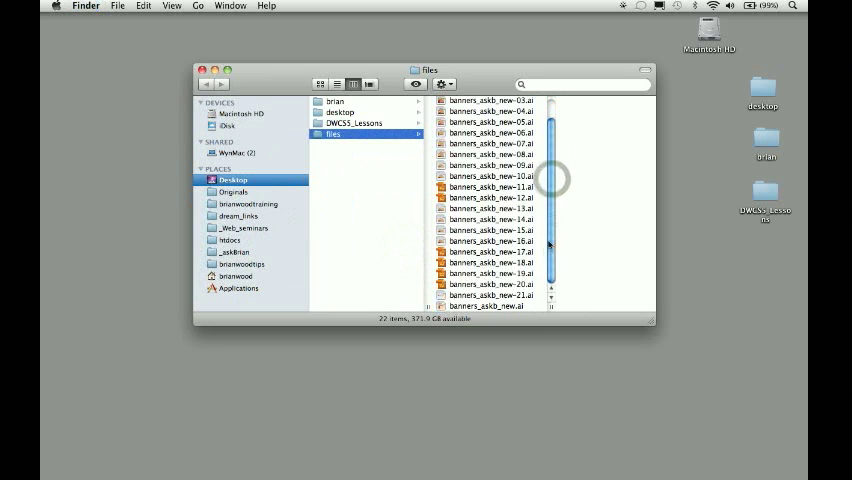